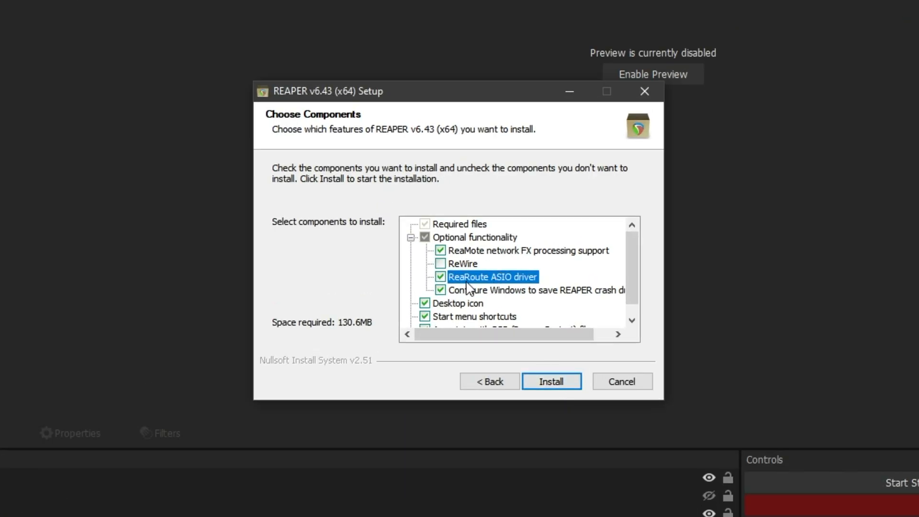
Start installing REAPER v6.43 with ReaRoute ASIO driver checked and ReWire unchecked
left_click(550, 381)
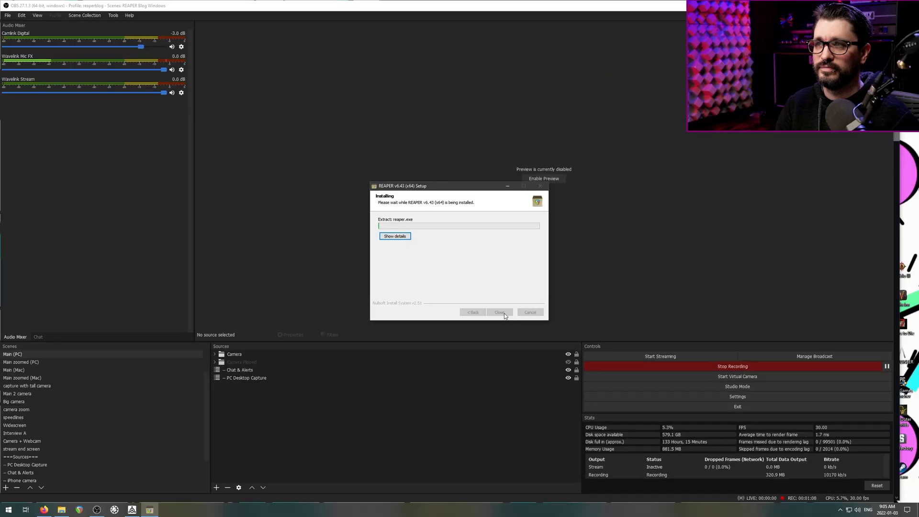
mouse_move(496, 326)
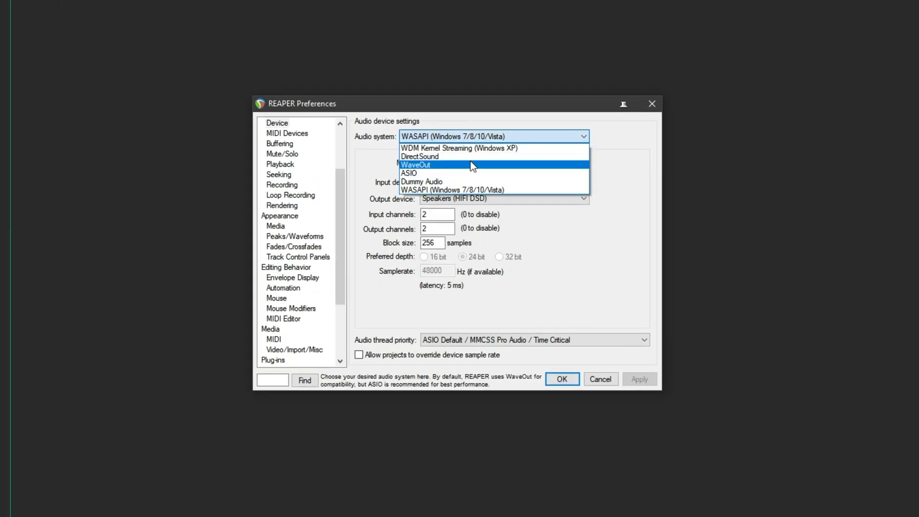
mouse_move(451, 181)
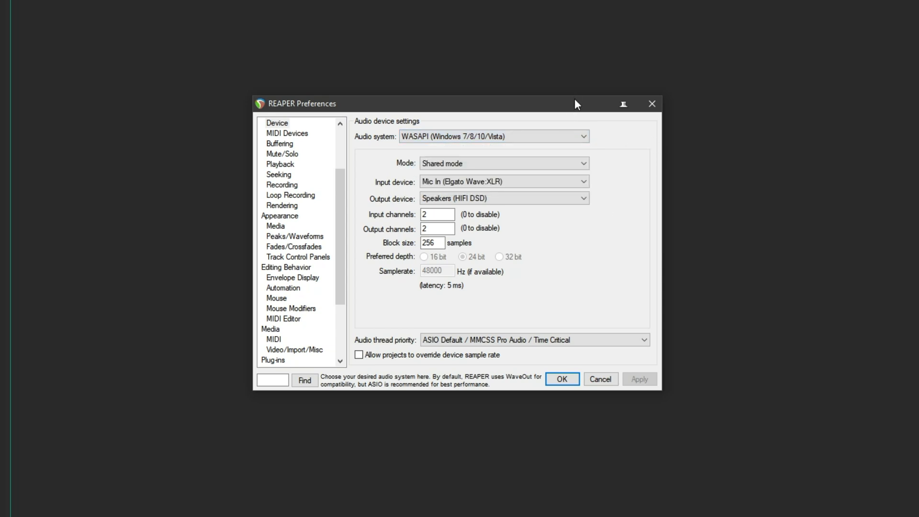
Close the audio device preferences, keeping WASAPI with the Elgato Wave:XLR mic input
left_click(561, 378)
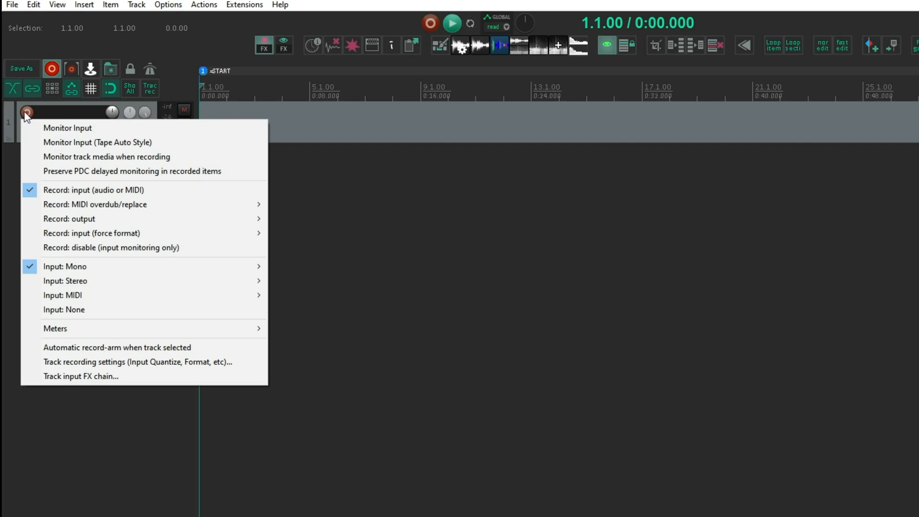
mouse_move(64, 281)
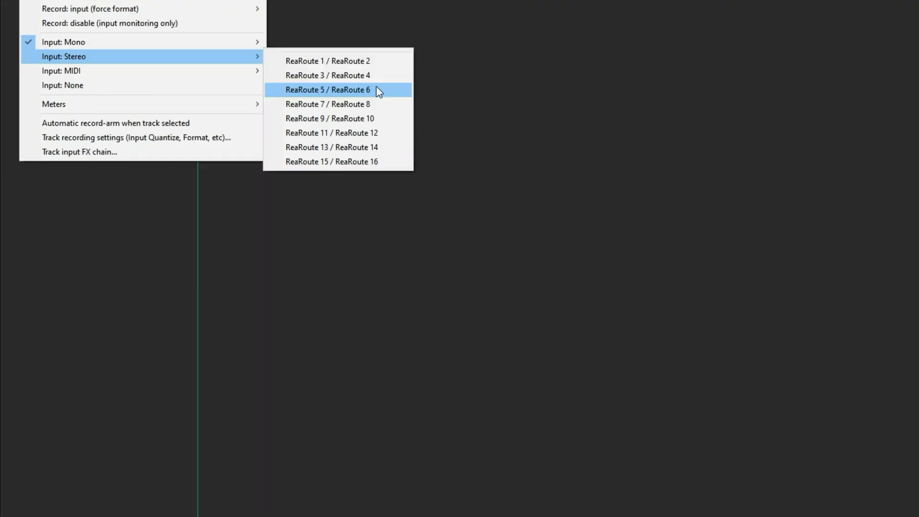
Set track 1's input to stereo ReaRoute 5 / ReaRoute 6 and return to the arrange view
left_click(328, 89)
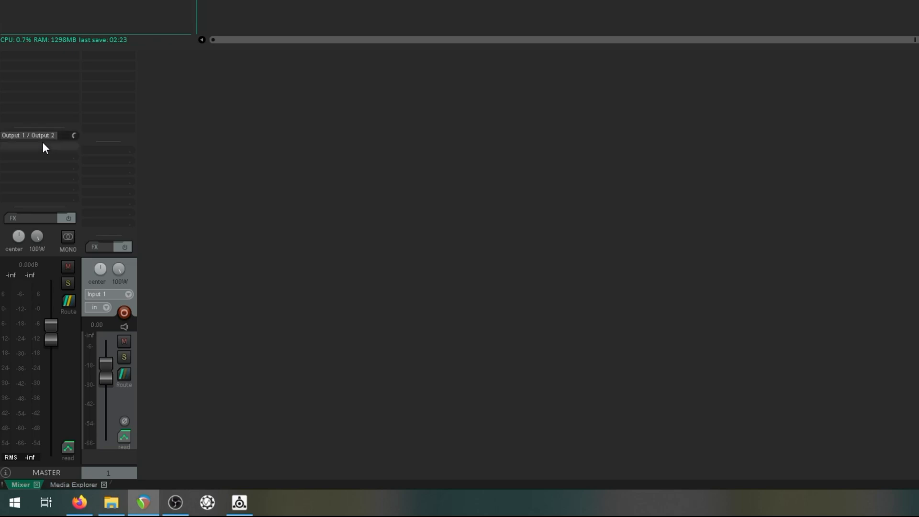
left_click(28, 135)
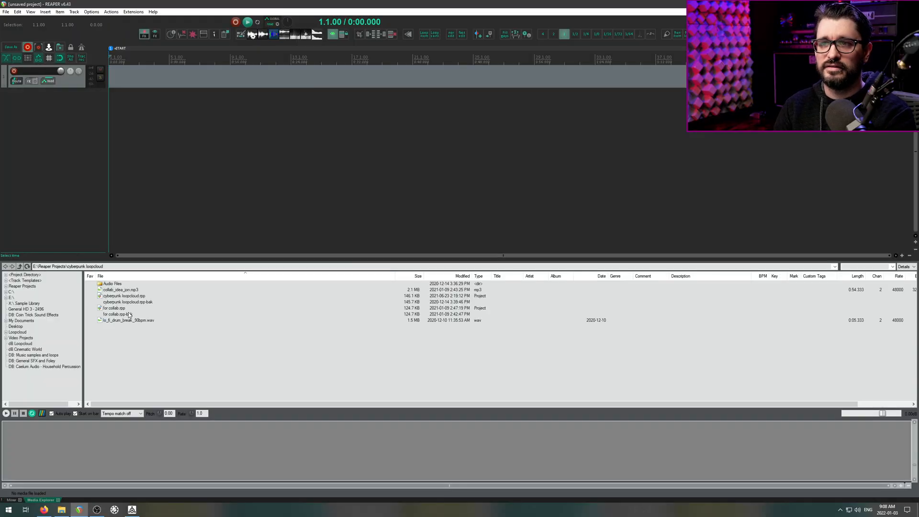
left_click(129, 320)
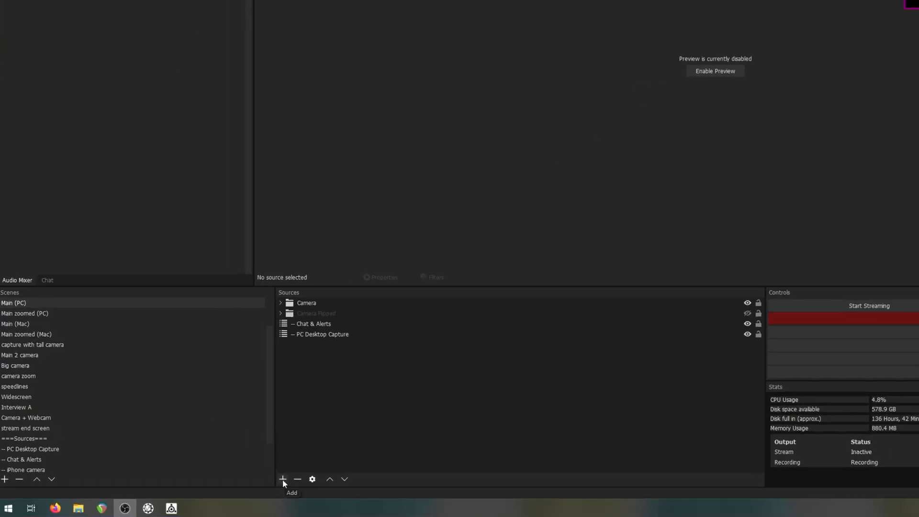
Add a new ASIO Input Capture source to the OBS scene
left_click(282, 479)
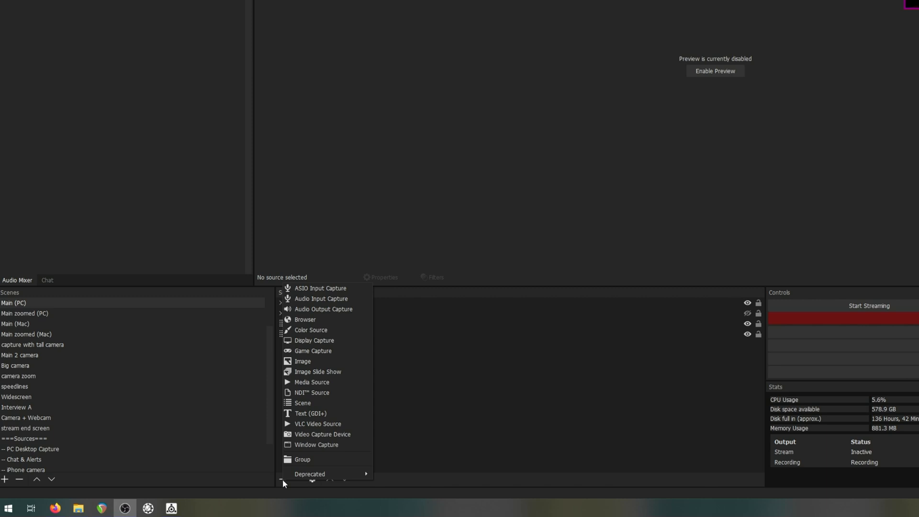
mouse_move(325, 288)
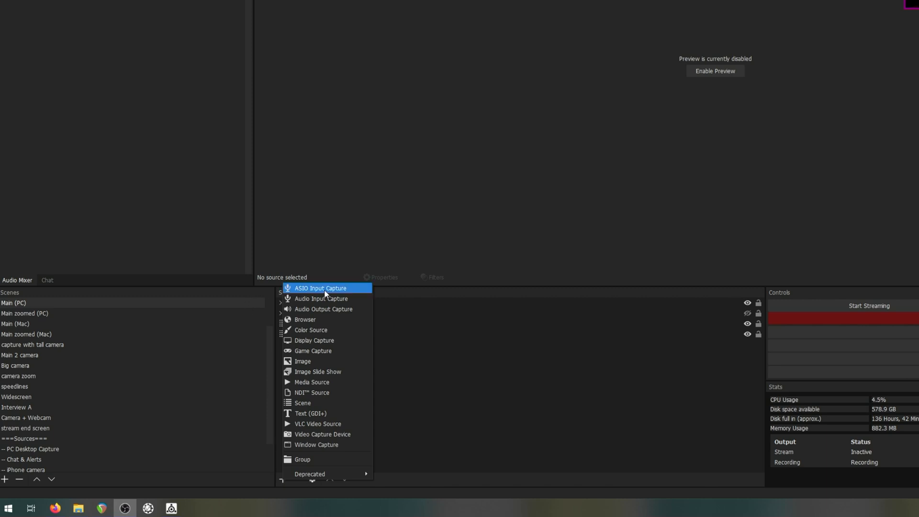
left_click(321, 287)
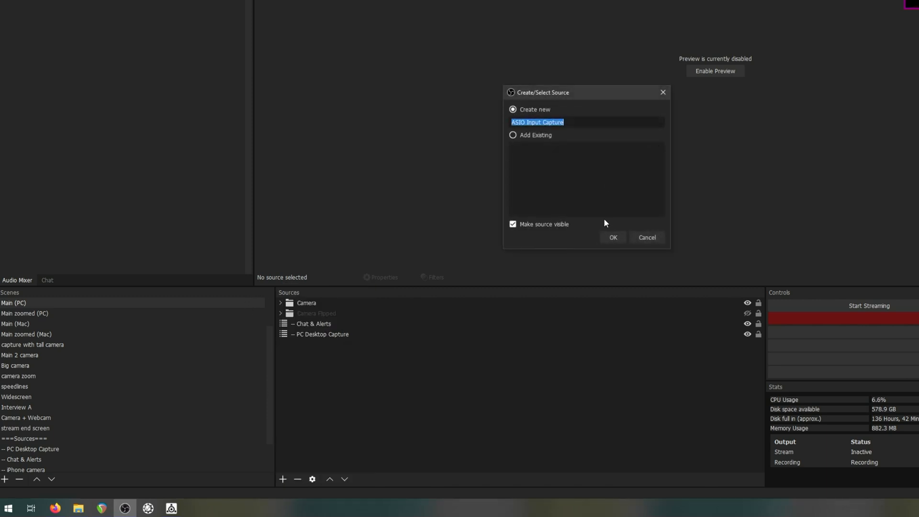
left_click(613, 237)
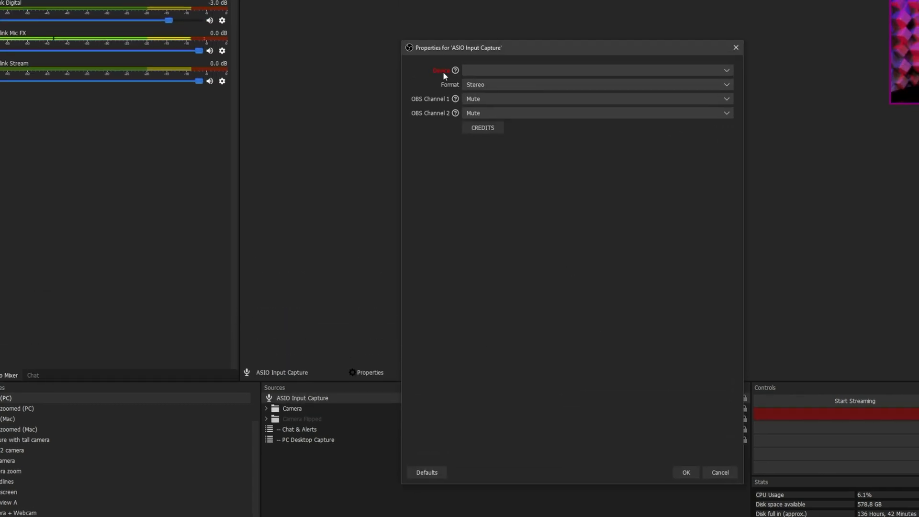
Use ReaRoute ASIO (x64), feeding REAPER=>CLIENT 1 and 2 into OBS channels 1 and 2
left_click(726, 71)
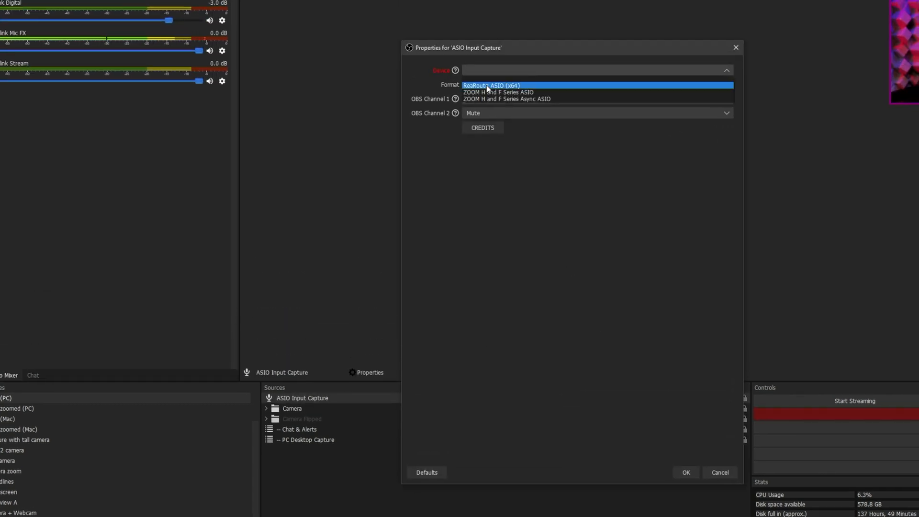
left_click(490, 86)
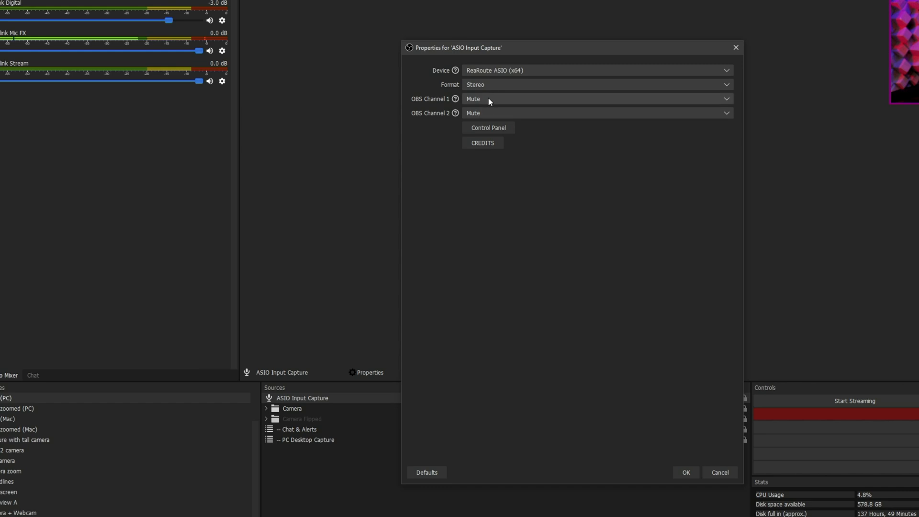
left_click(598, 113)
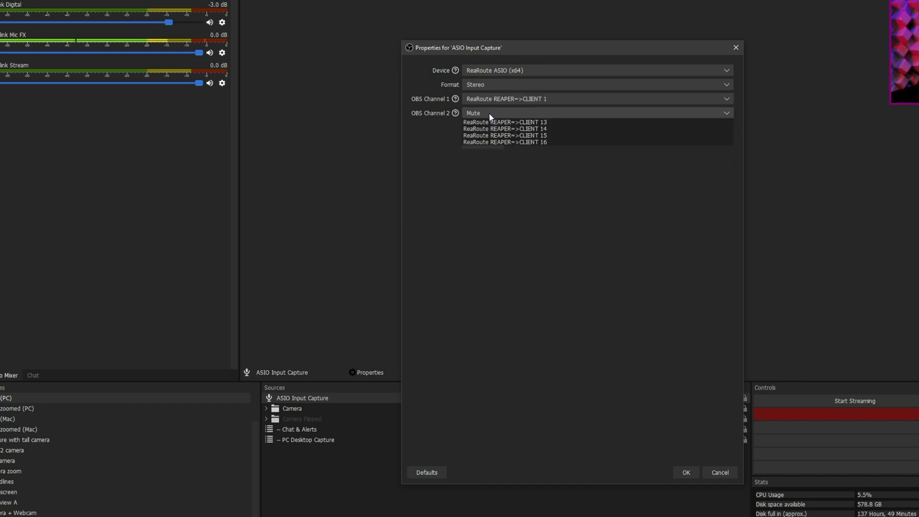
left_click(505, 113)
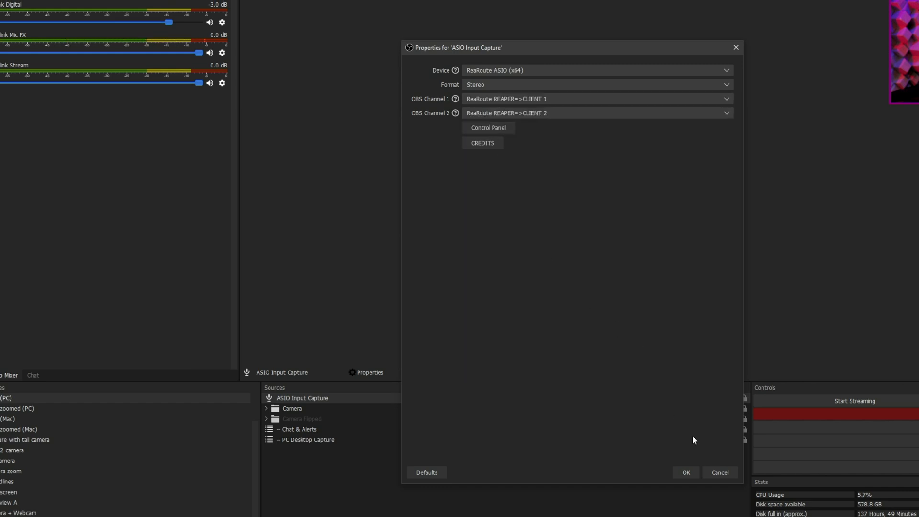
left_click(684, 472)
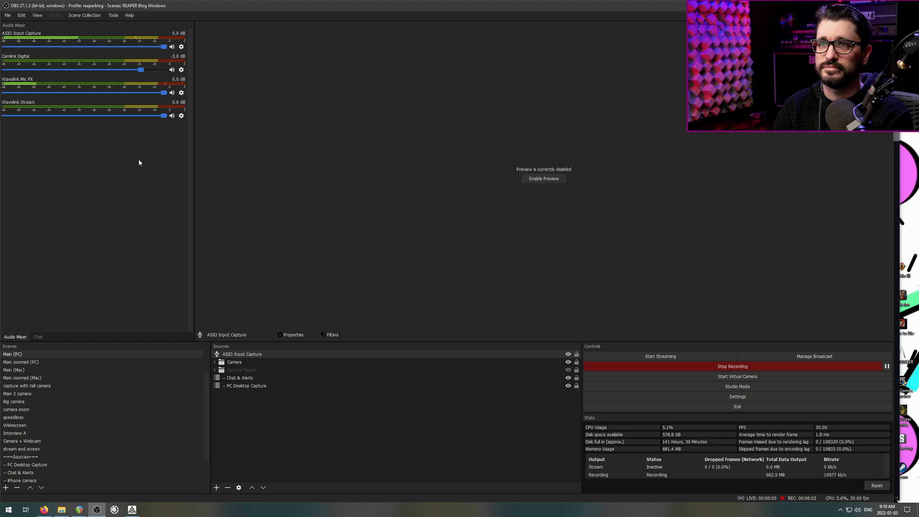
Uncheck Track 1 for ASIO Input Capture in OBS's Advanced Audio Properties
right_click(181, 69)
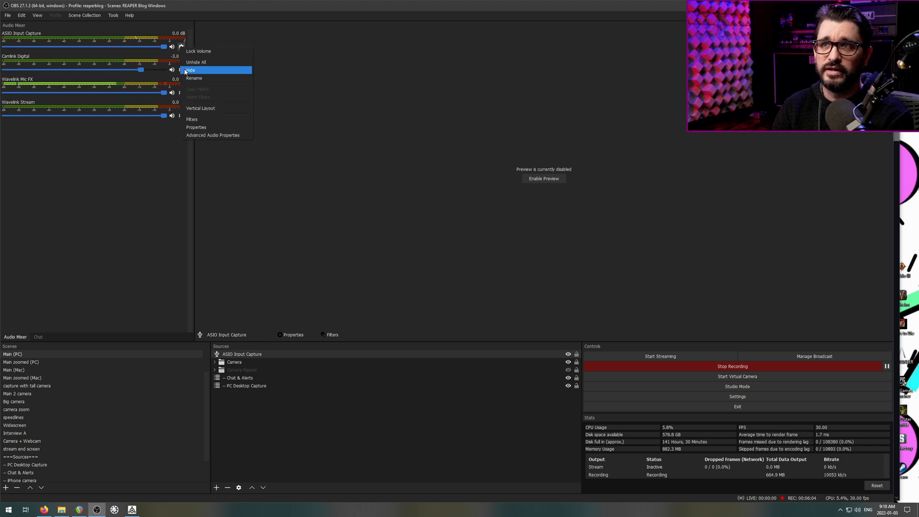
left_click(213, 135)
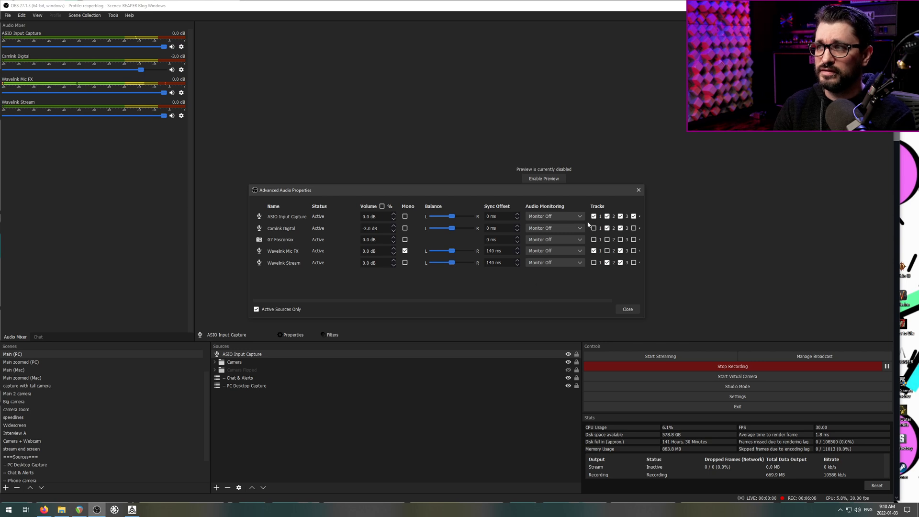
left_click(593, 216)
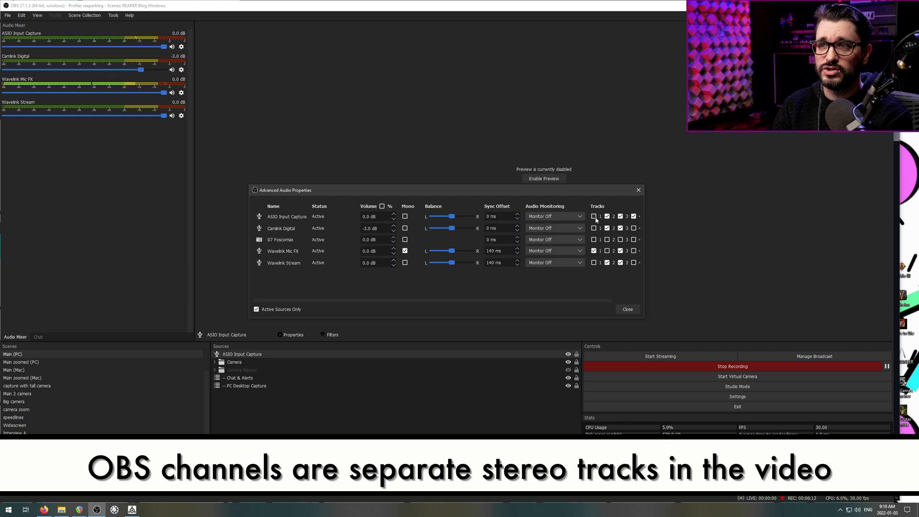
left_click(593, 217)
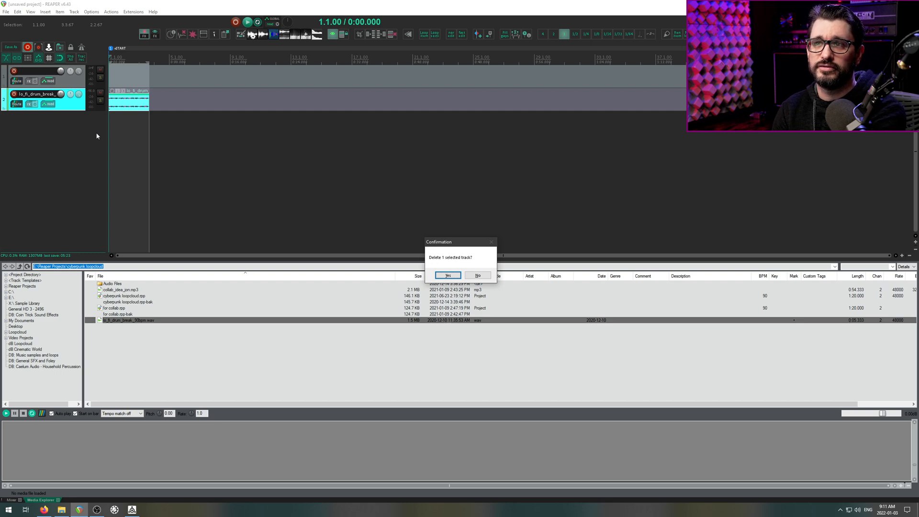
Delete the extra track and set track 1's input to stereo ReaRoute 1 / ReaRoute 2
left_click(448, 276)
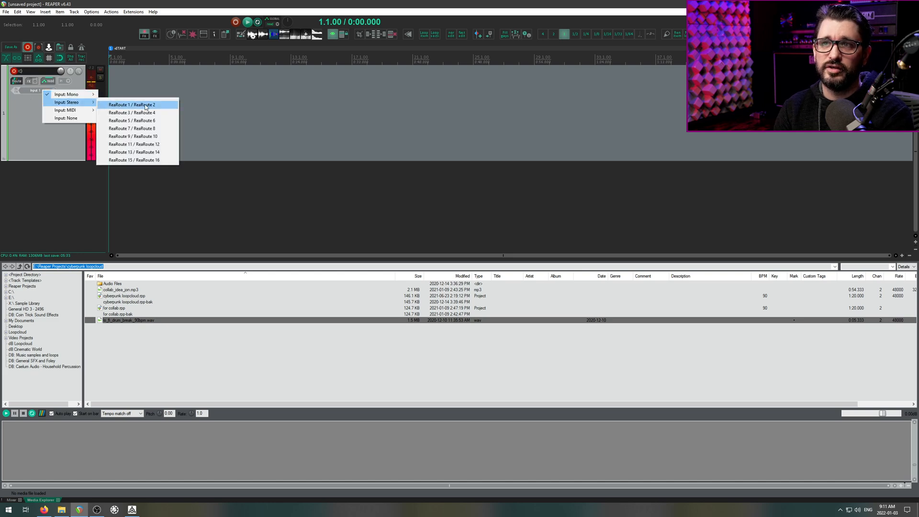
left_click(133, 105)
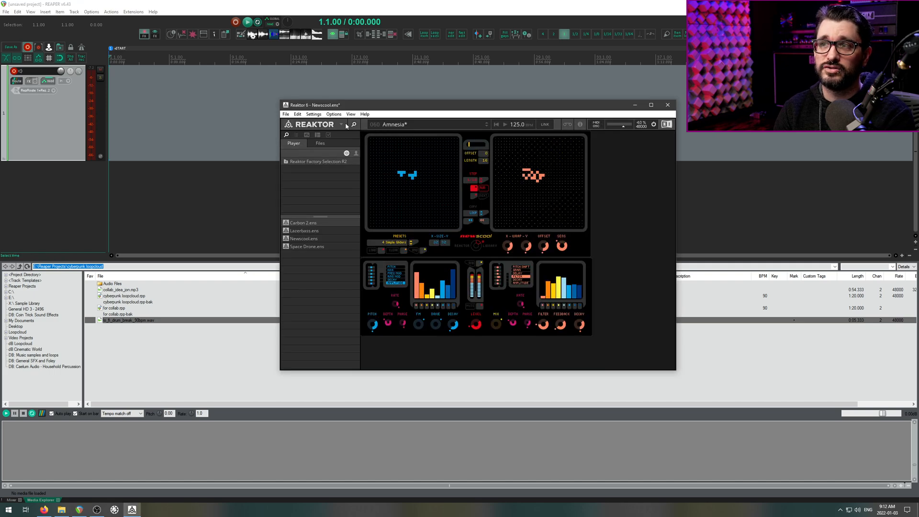
Check Reaktor's ReaRoute ASIO driver and output routing, play the pattern, and inspect REAPER's track input
left_click(313, 114)
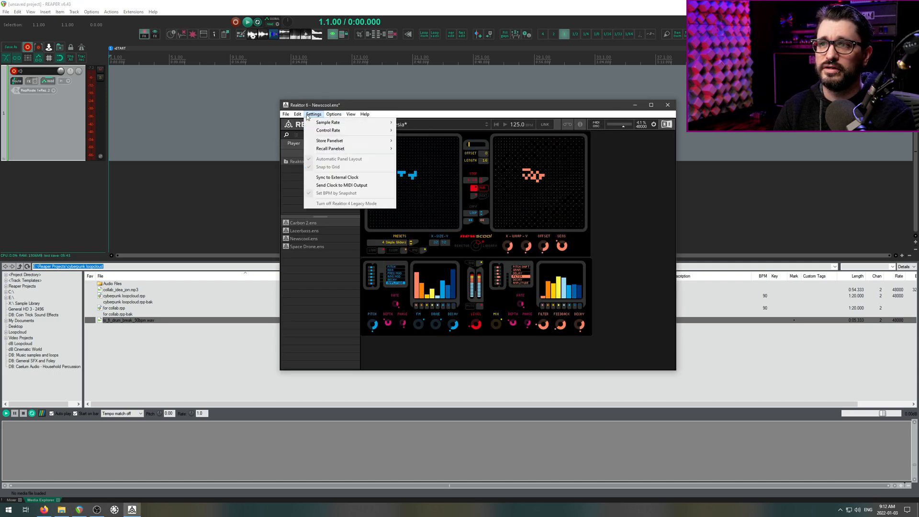
left_click(285, 114)
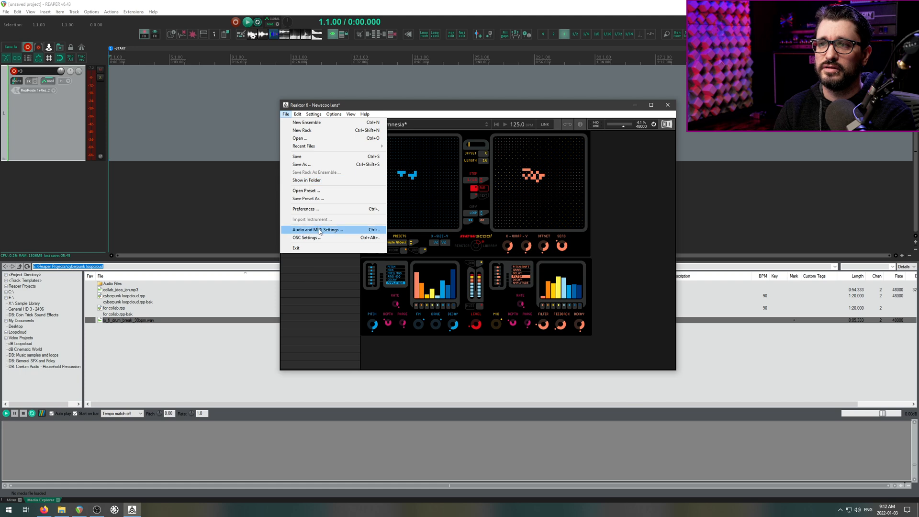
left_click(315, 230)
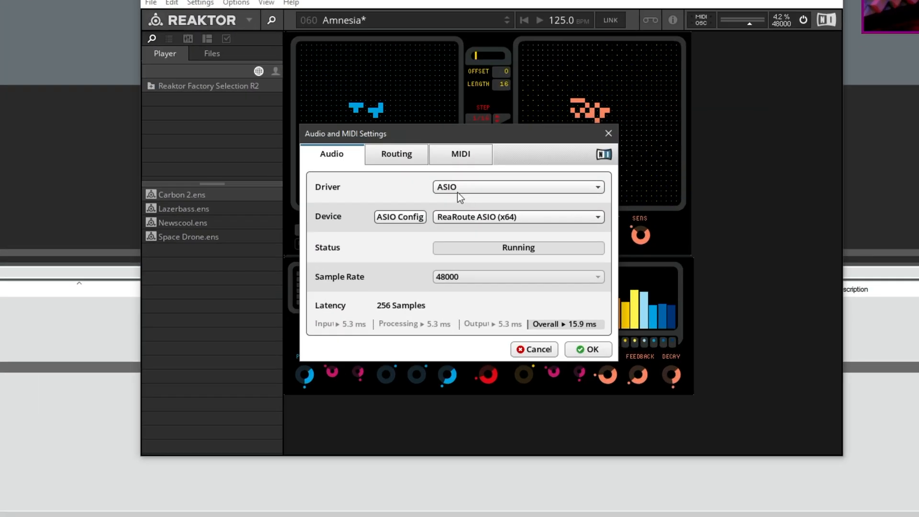
mouse_move(493, 225)
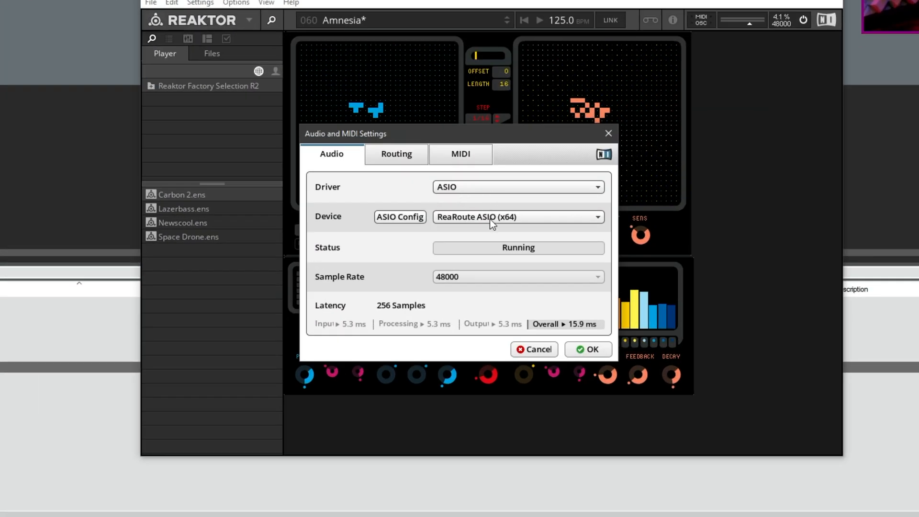
mouse_move(397, 154)
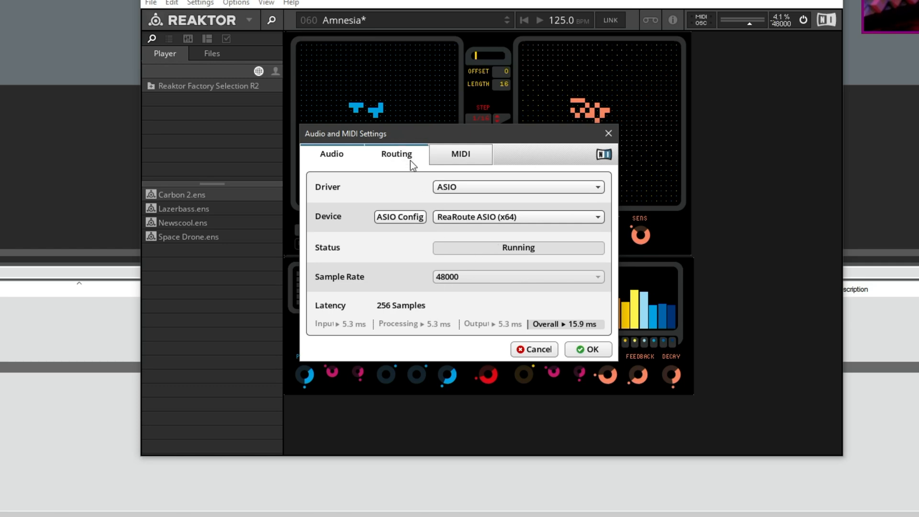
left_click(397, 154)
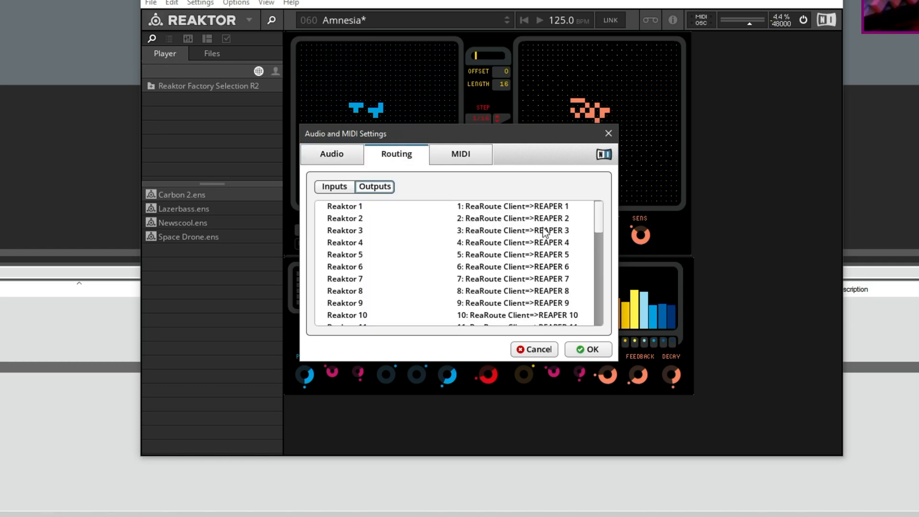
left_click(587, 350)
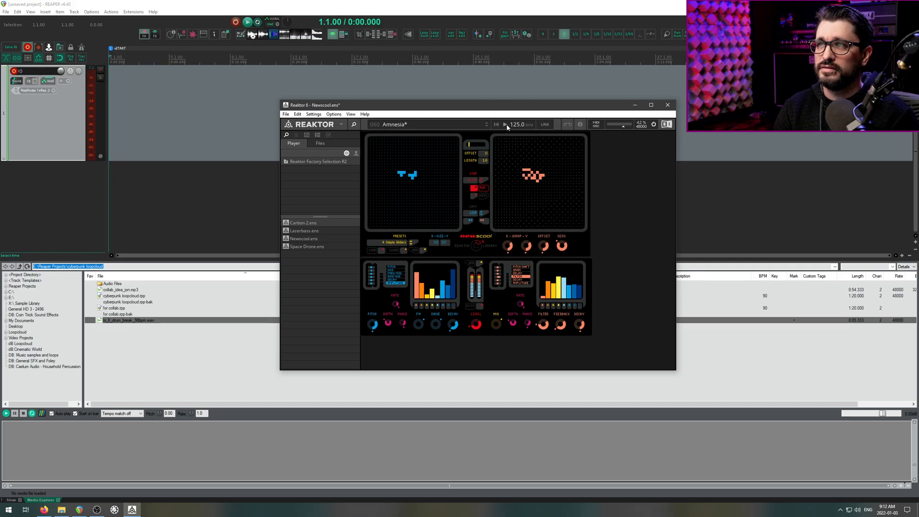
left_click(666, 105)
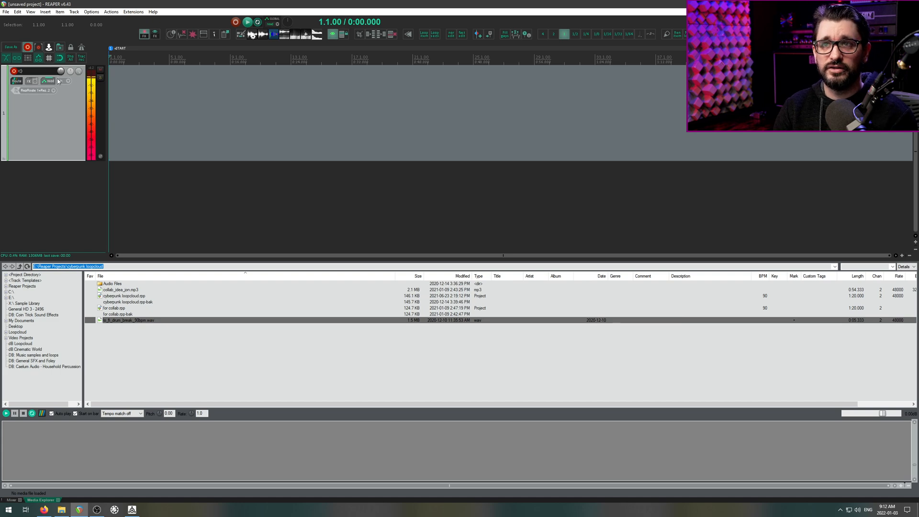
mouse_move(62, 128)
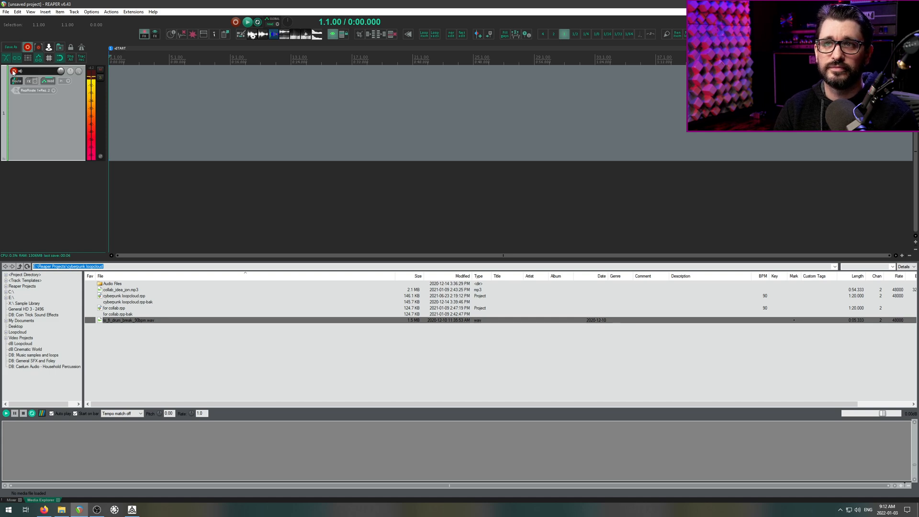
left_click(14, 72)
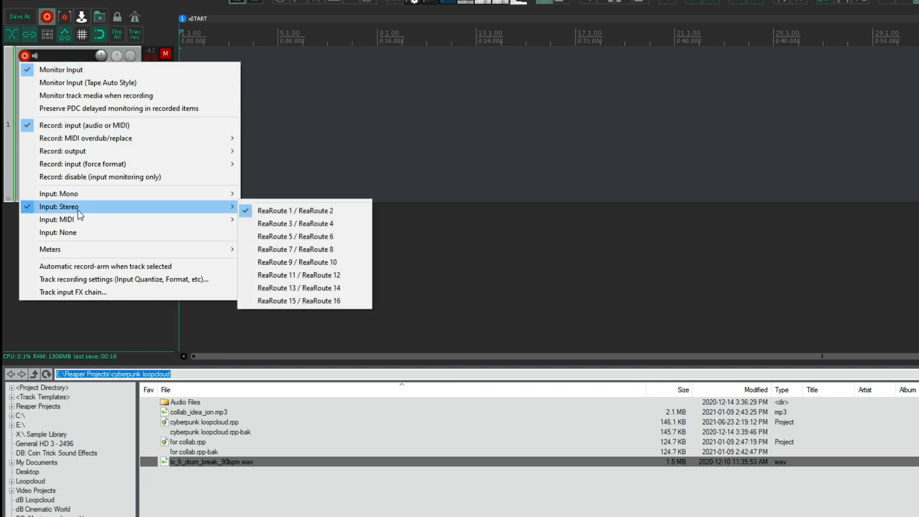
mouse_move(149, 315)
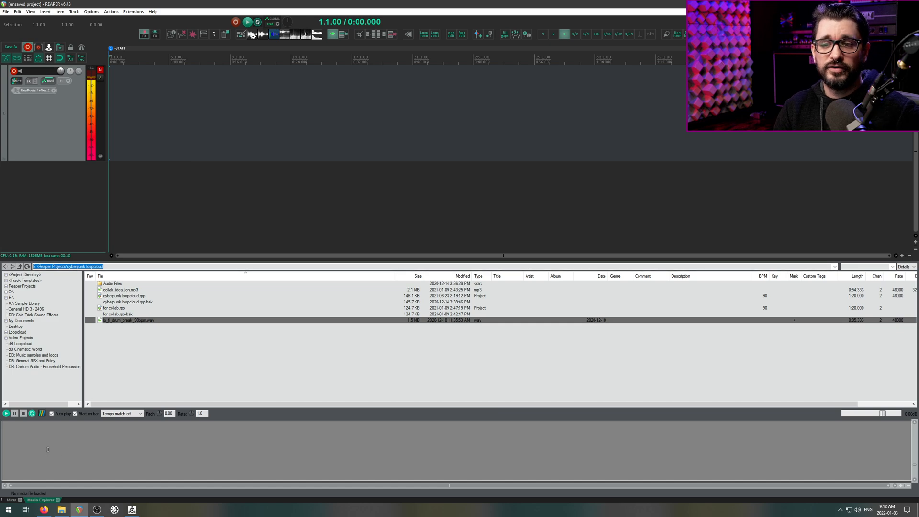
Show REAPER's mixer and inspect the master's ReaRoute 1 / ReaRoute 2 hardware output
left_click(10, 499)
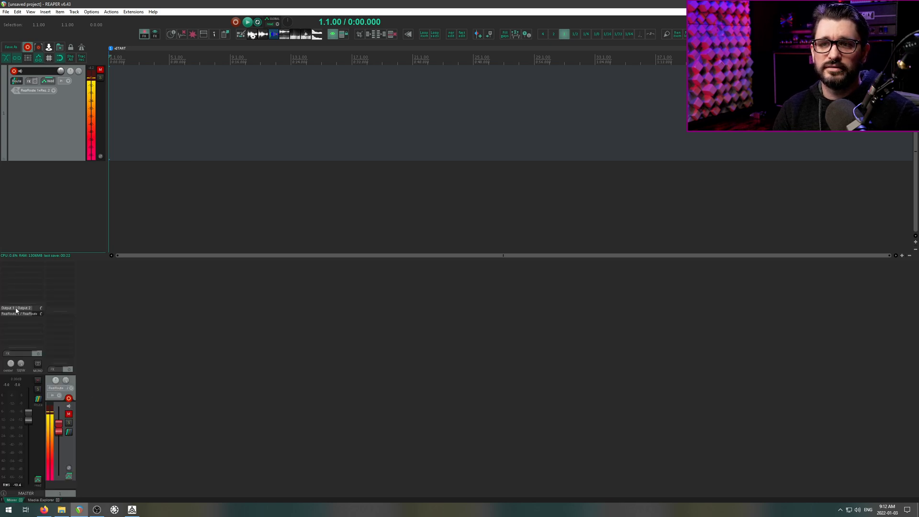
left_click(18, 308)
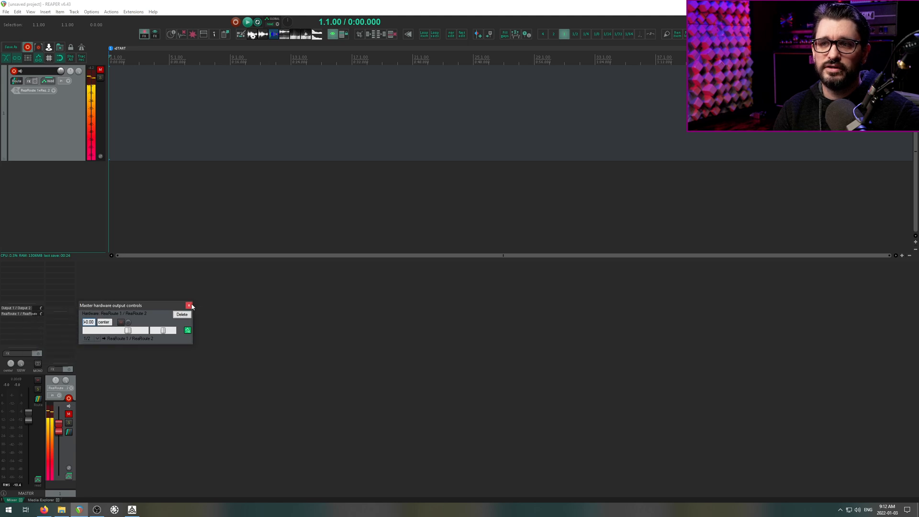
left_click(189, 306)
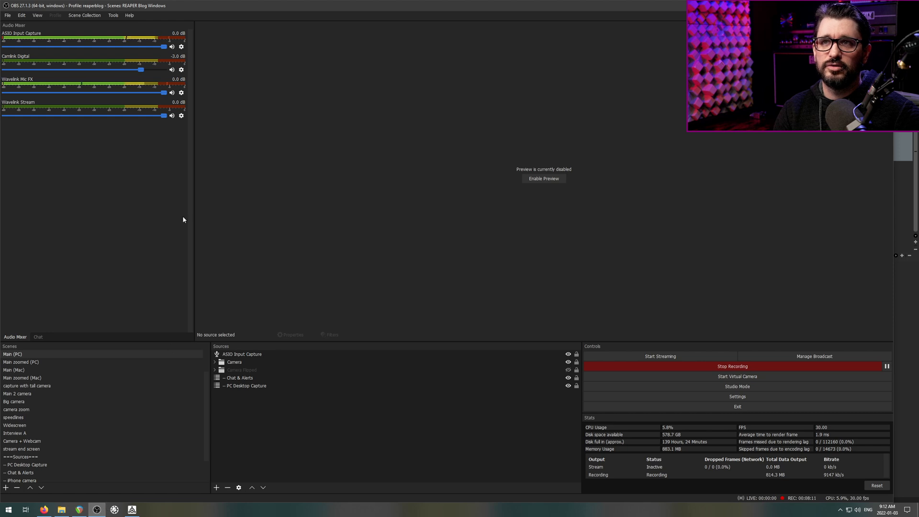
Turn down the ASIO Input Capture volume fader in OBS
left_click_drag(163, 46, 139, 46)
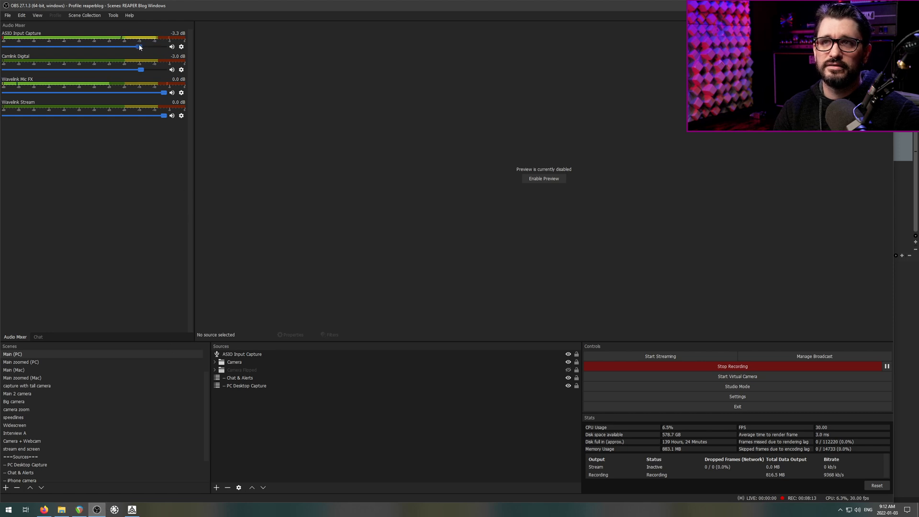
left_click_drag(141, 46, 118, 47)
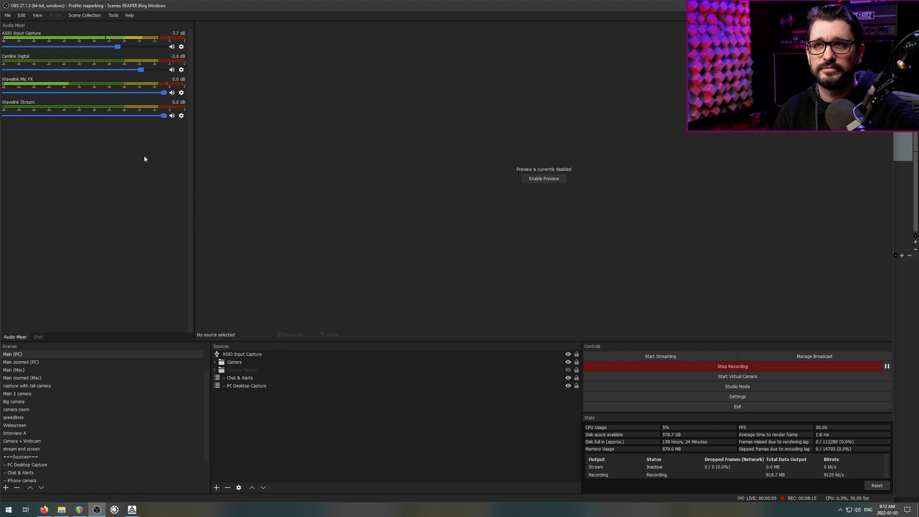
left_click(79, 509)
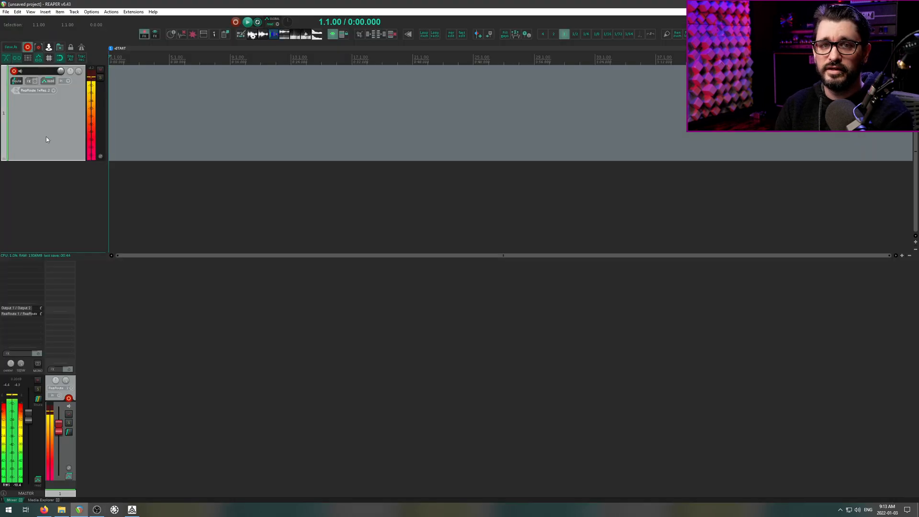
mouse_move(64, 148)
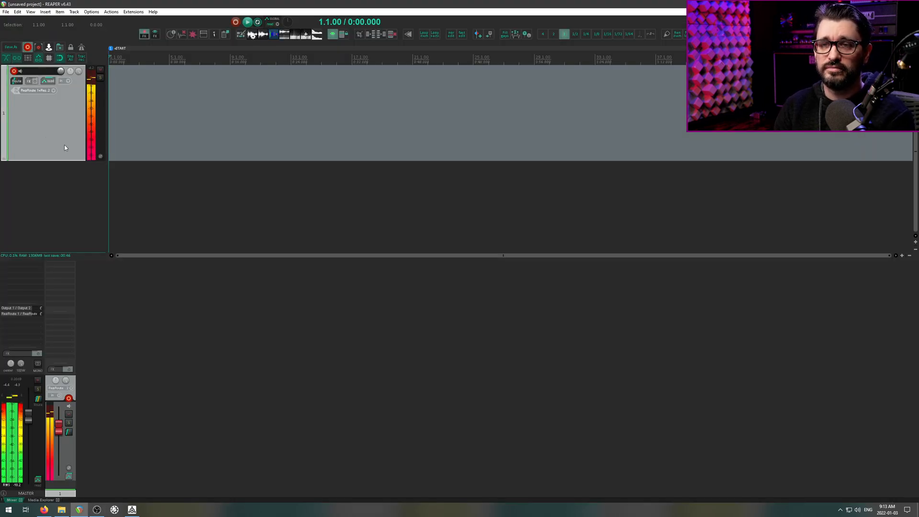
Record Reaktor's playing pattern onto REAPER track 1 from the transport
left_click(235, 21)
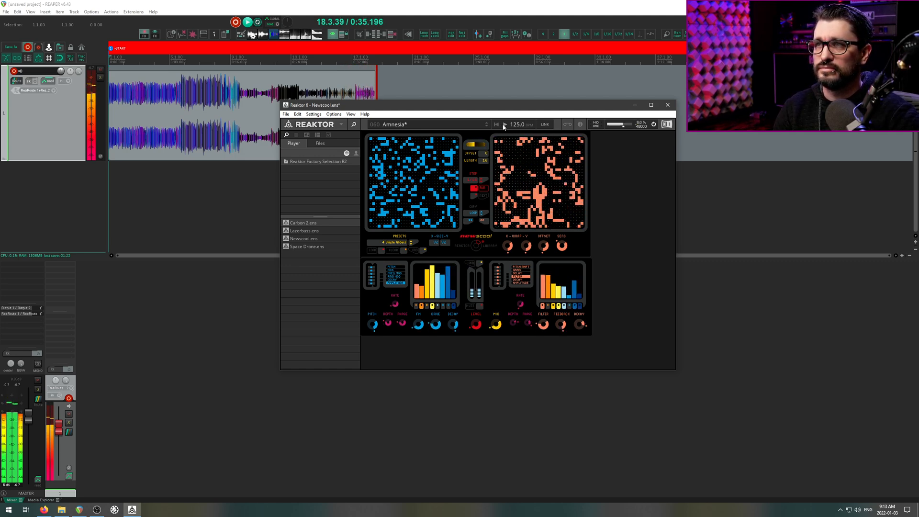
left_click(666, 105)
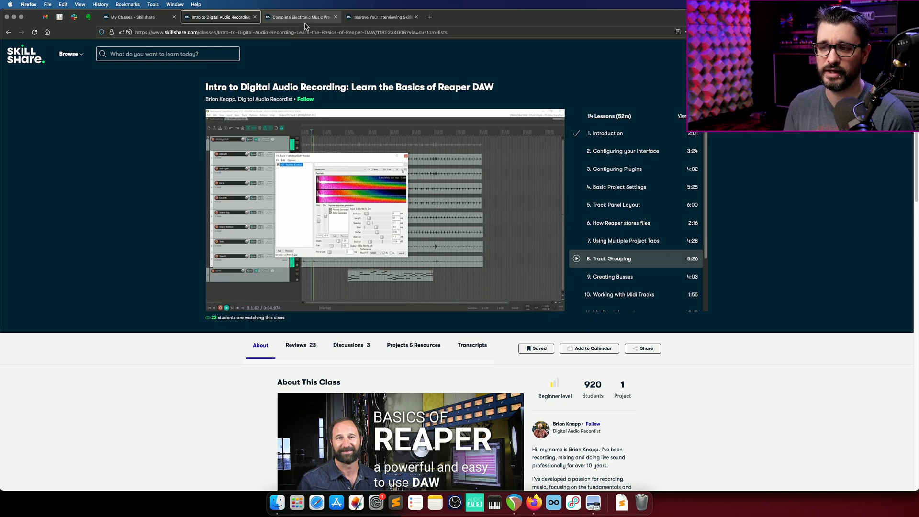
Move across Firefox tabs to the 'Improve Your Interviewing Skills' class page
left_click(300, 17)
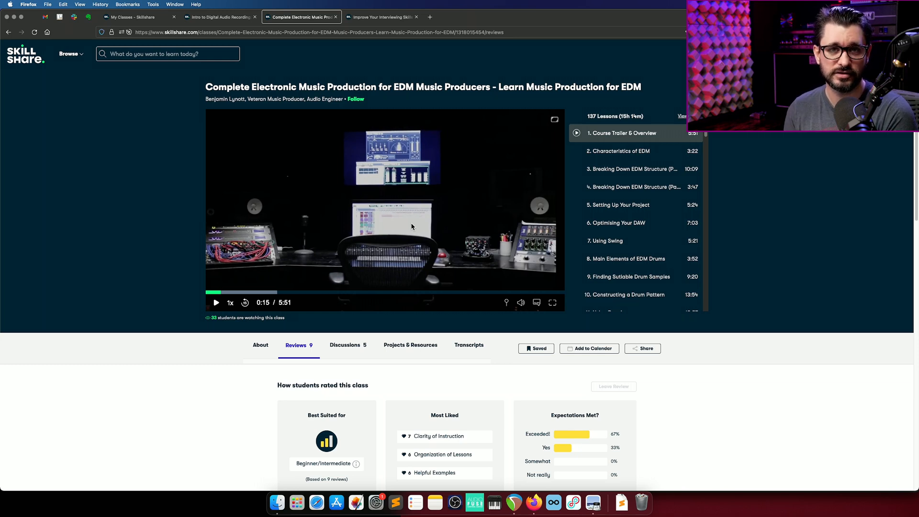
left_click(381, 16)
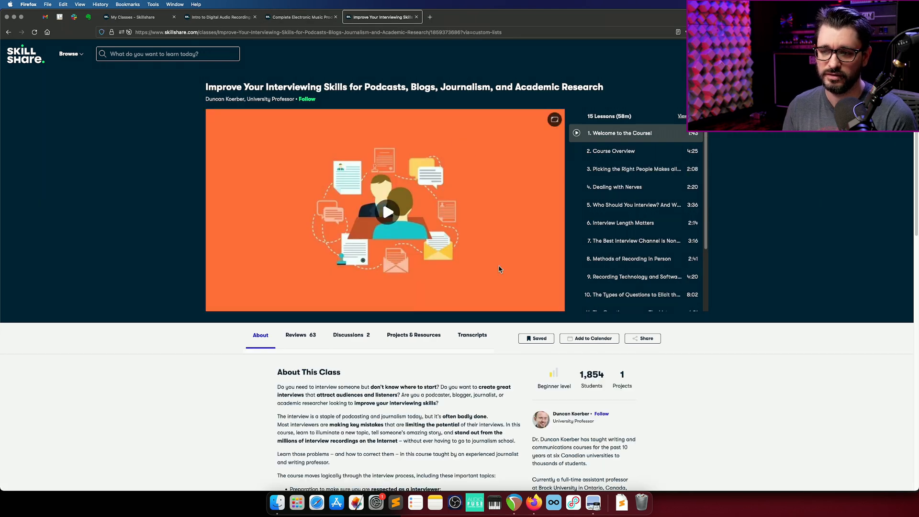
mouse_move(332, 157)
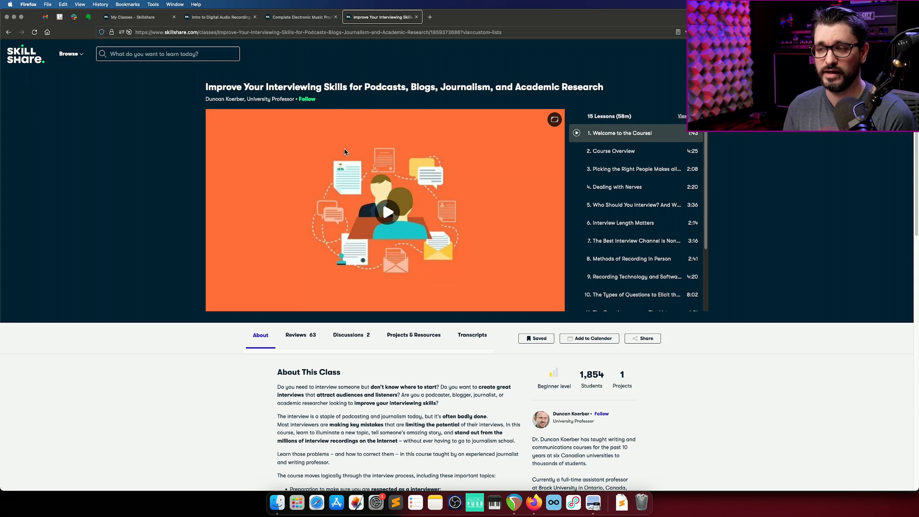
mouse_move(550, 167)
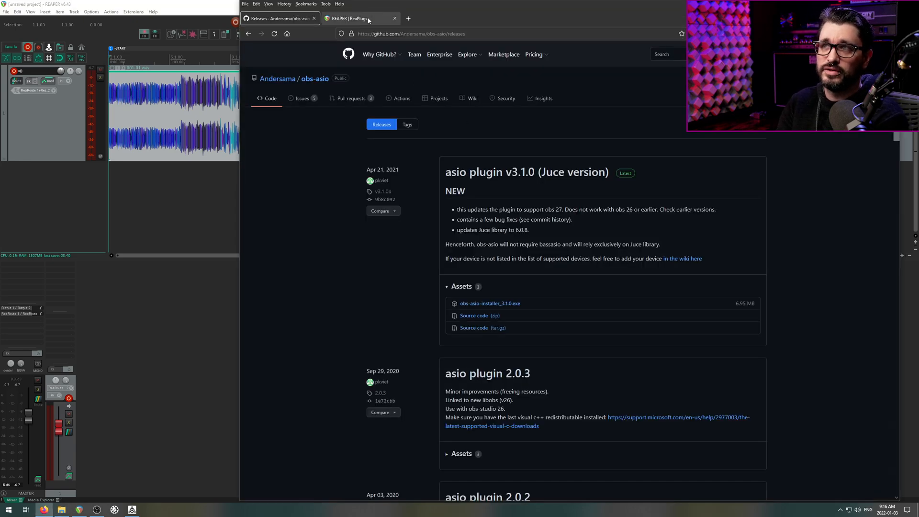
Switch Firefox to the 'REAPER | ReaPlugs' VST FX Suite tab
left_click(358, 18)
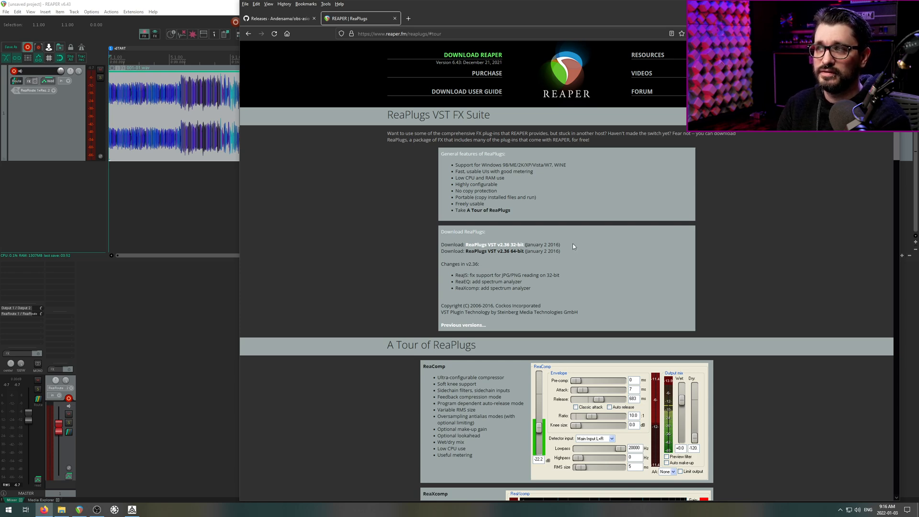
Scroll the ReaPlugs tour down to the ReaStream LAN streaming description
scroll("down", 3)
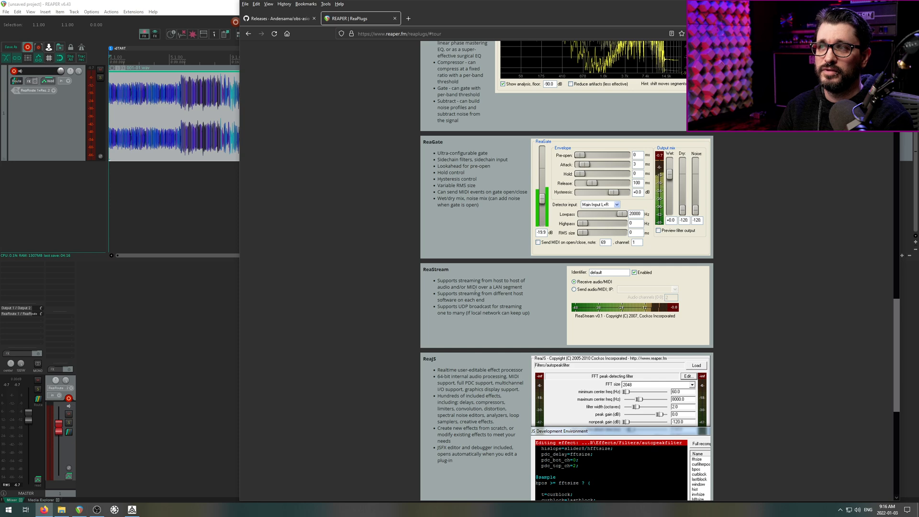
mouse_move(205, 297)
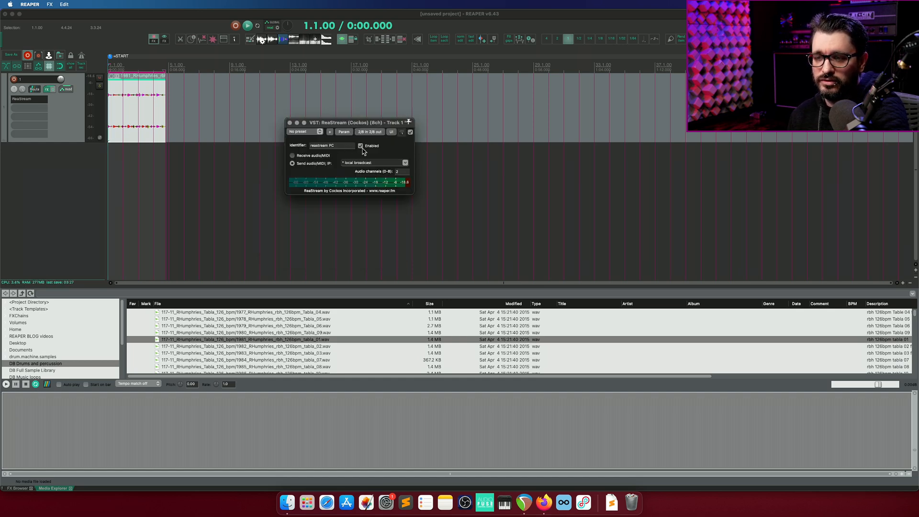
mouse_move(353, 156)
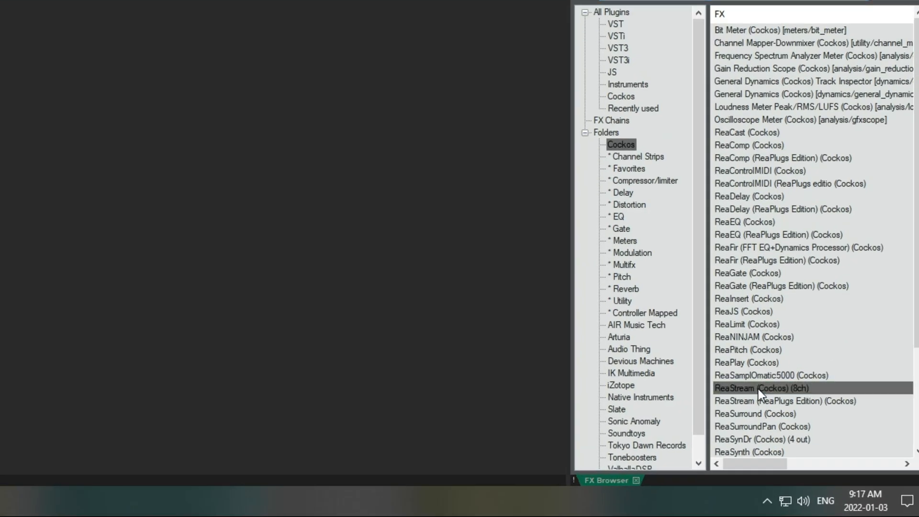
Insert 'ReaStream (Cockos) (8ch)' on Track 1 from the FX Browser
double_click(757, 387)
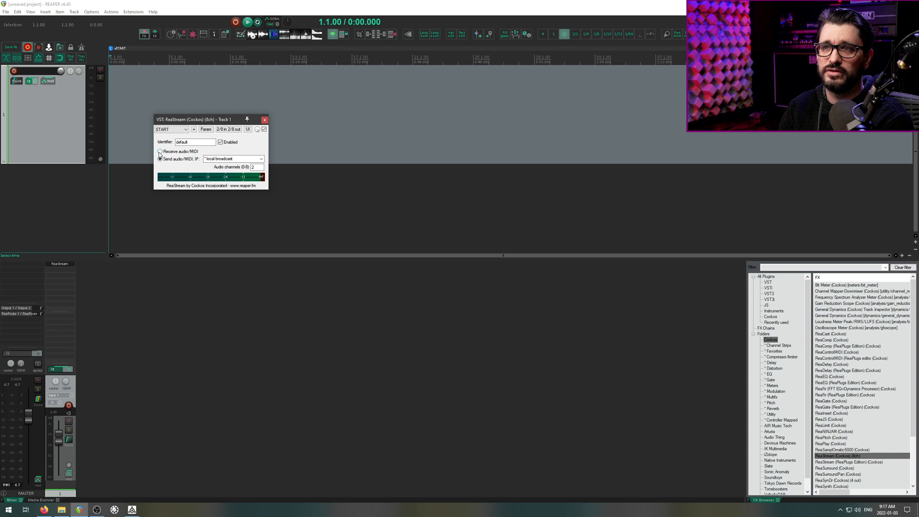
left_click(159, 151)
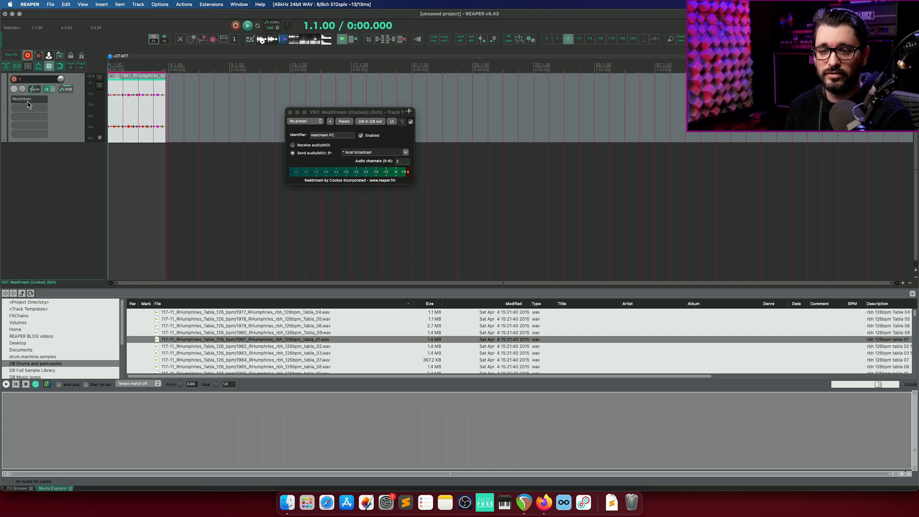
mouse_move(75, 112)
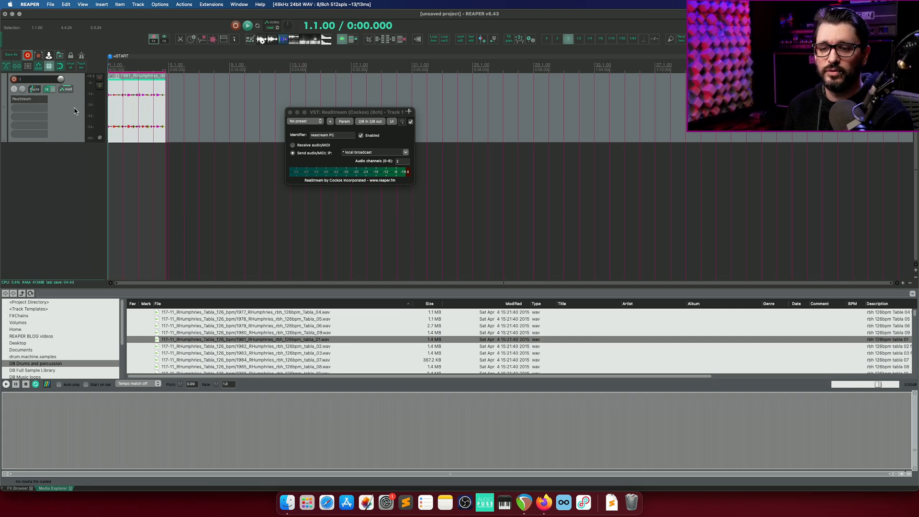
left_click_drag(349, 112, 328, 91)
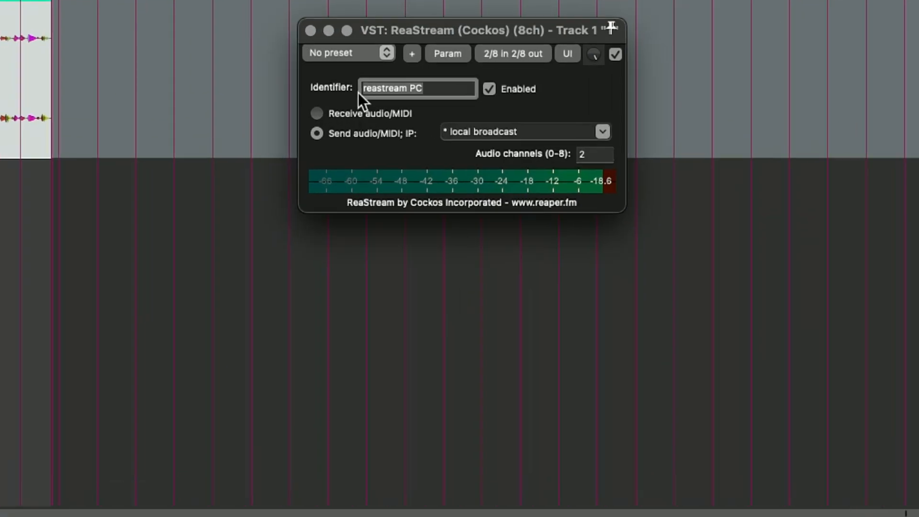
mouse_move(460, 120)
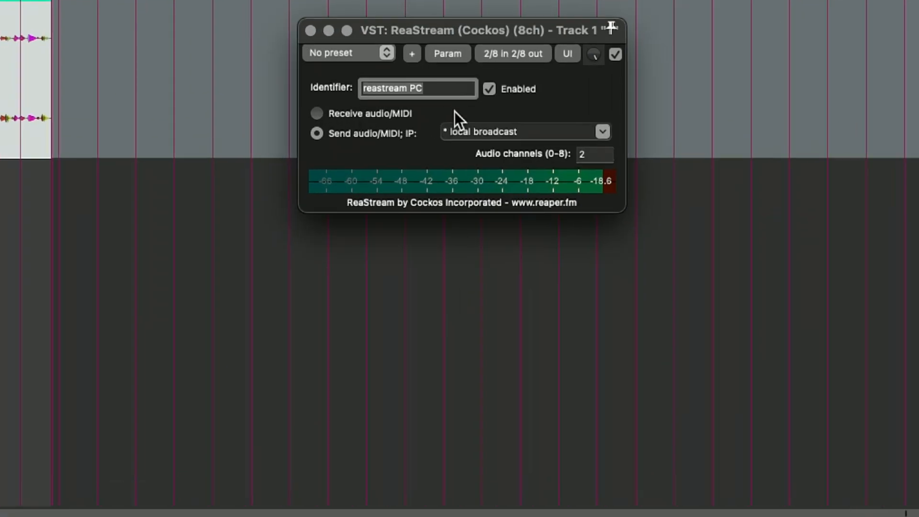
mouse_move(510, 141)
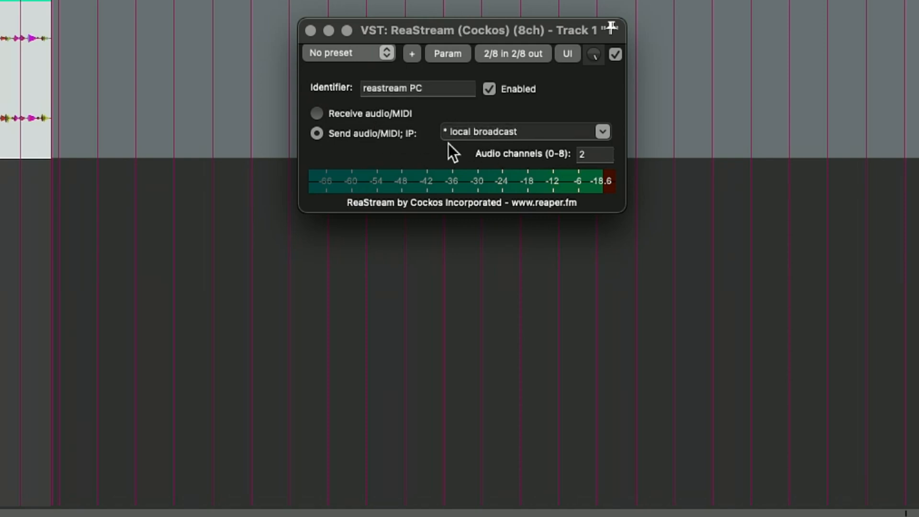
mouse_move(610, 144)
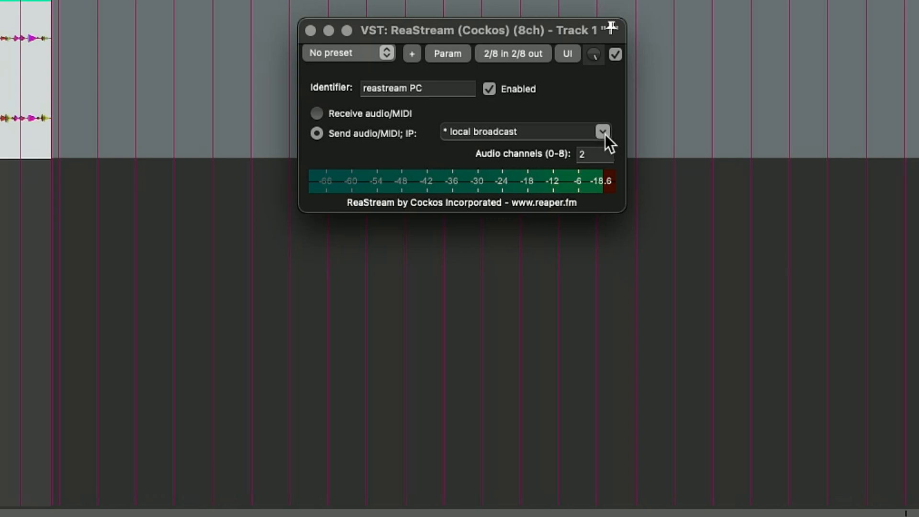
mouse_move(411, 138)
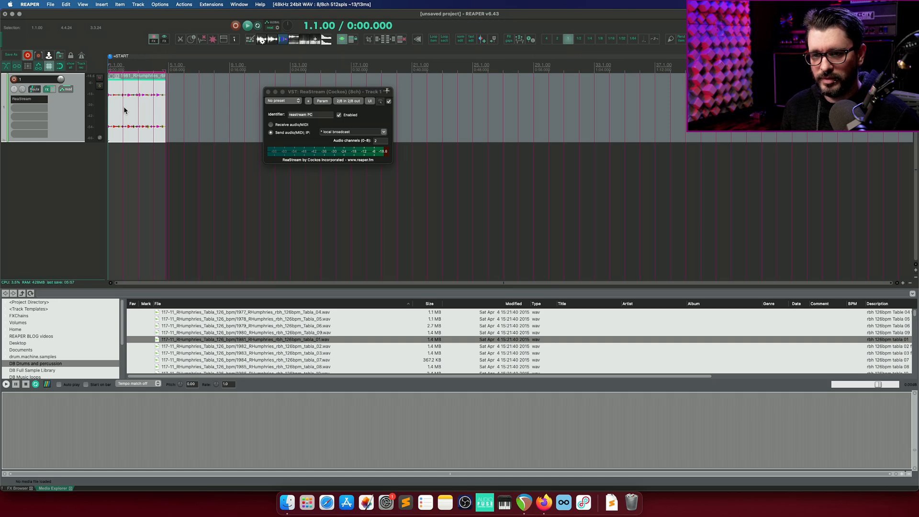
left_click(247, 25)
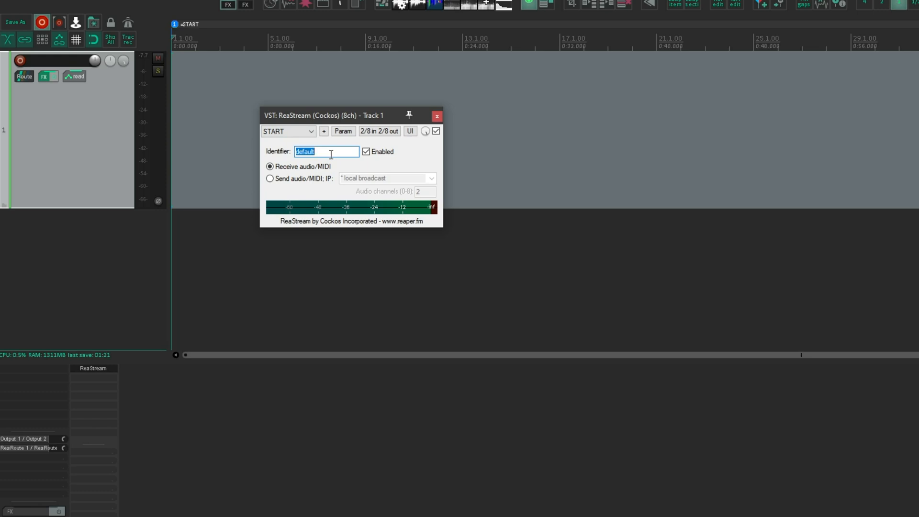
Enter 'reastream' as the receiving ReaStream identifier on the PC
type("reastre")
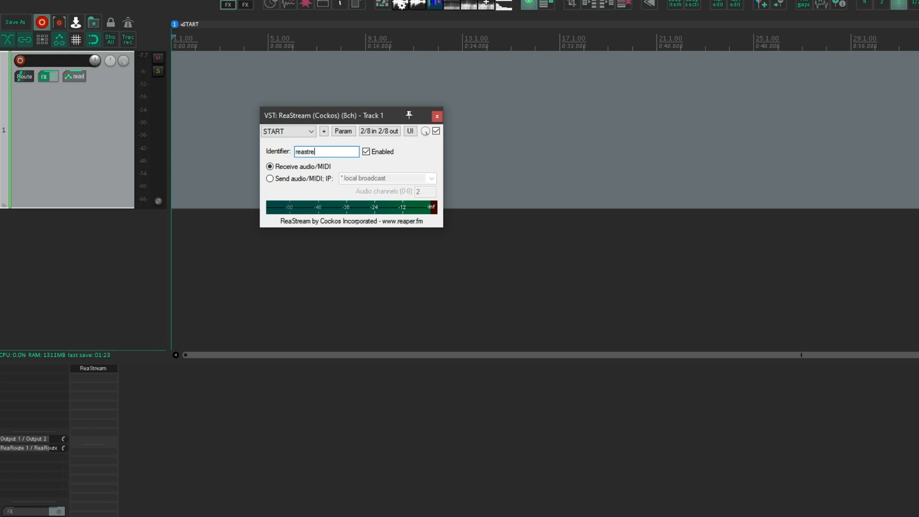
type("am")
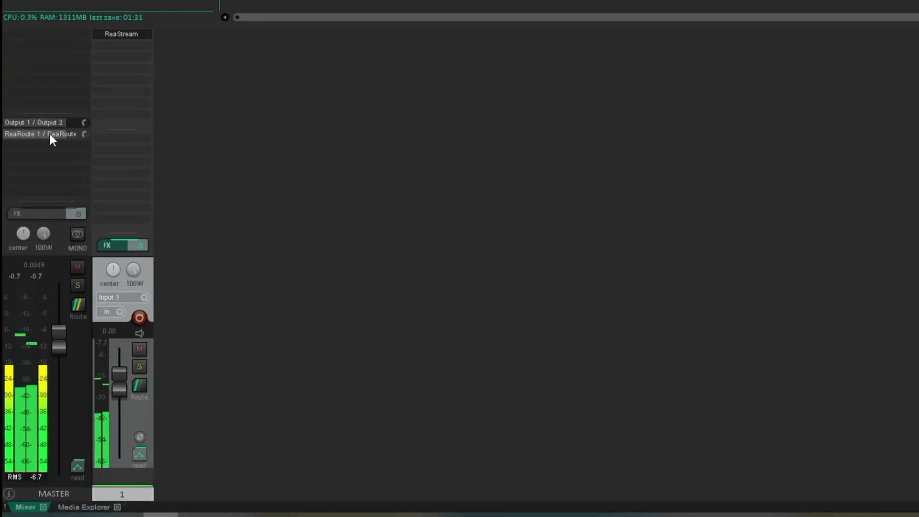
Open the master track's 'ReaRoute 1 / ReaRoute 2' hardware send controls
left_click(41, 134)
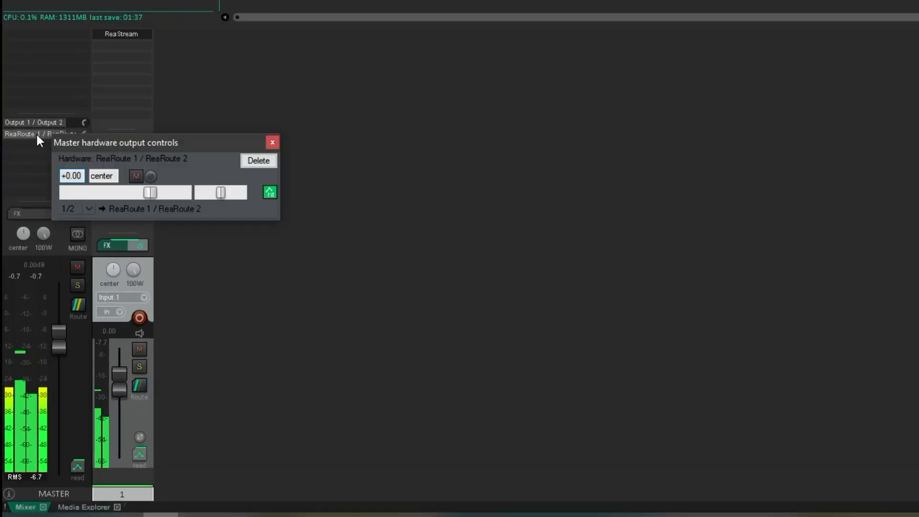